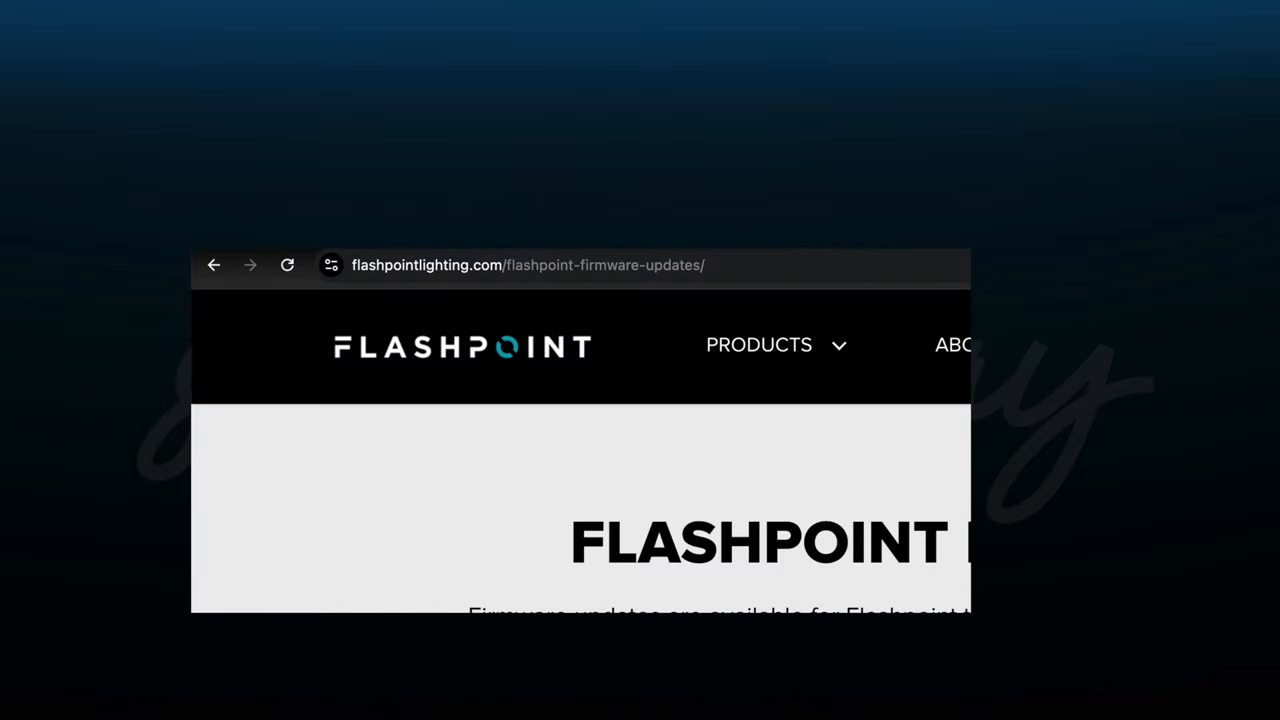
Download the F3 Mac OS Software Package from the Flashpoint firmware updates page.
left_click(528, 265)
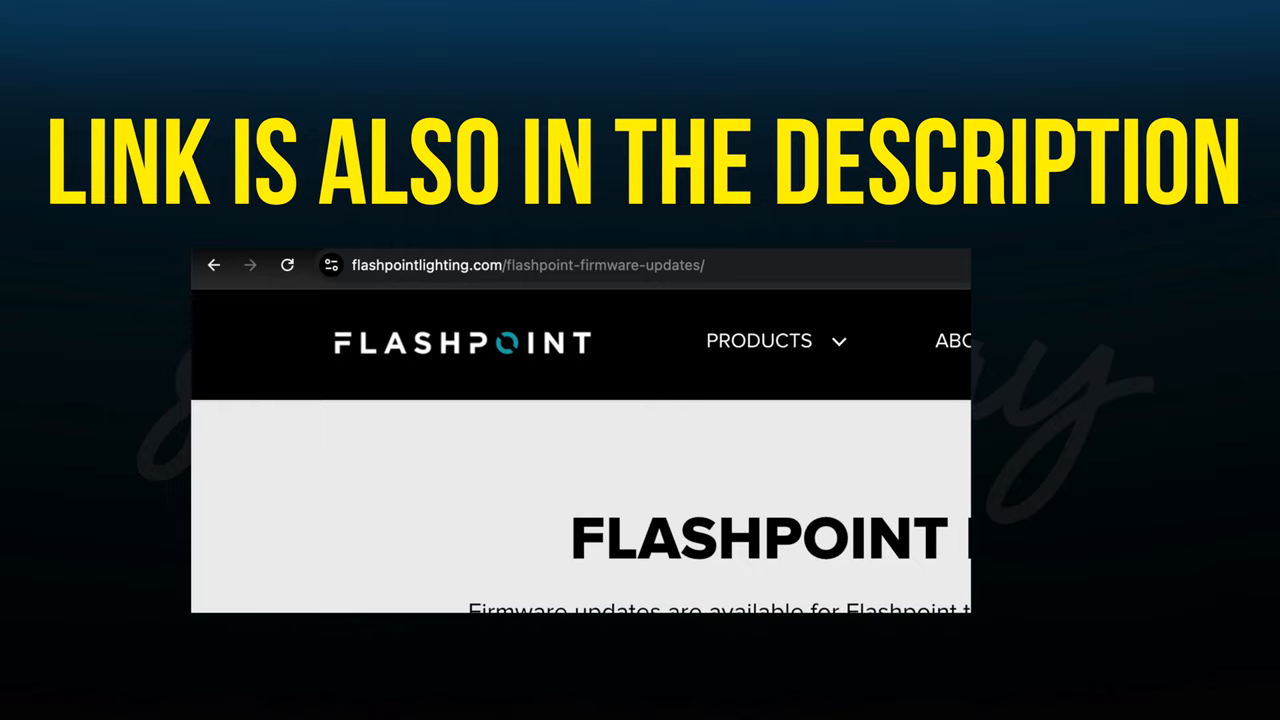
scroll("down", 3)
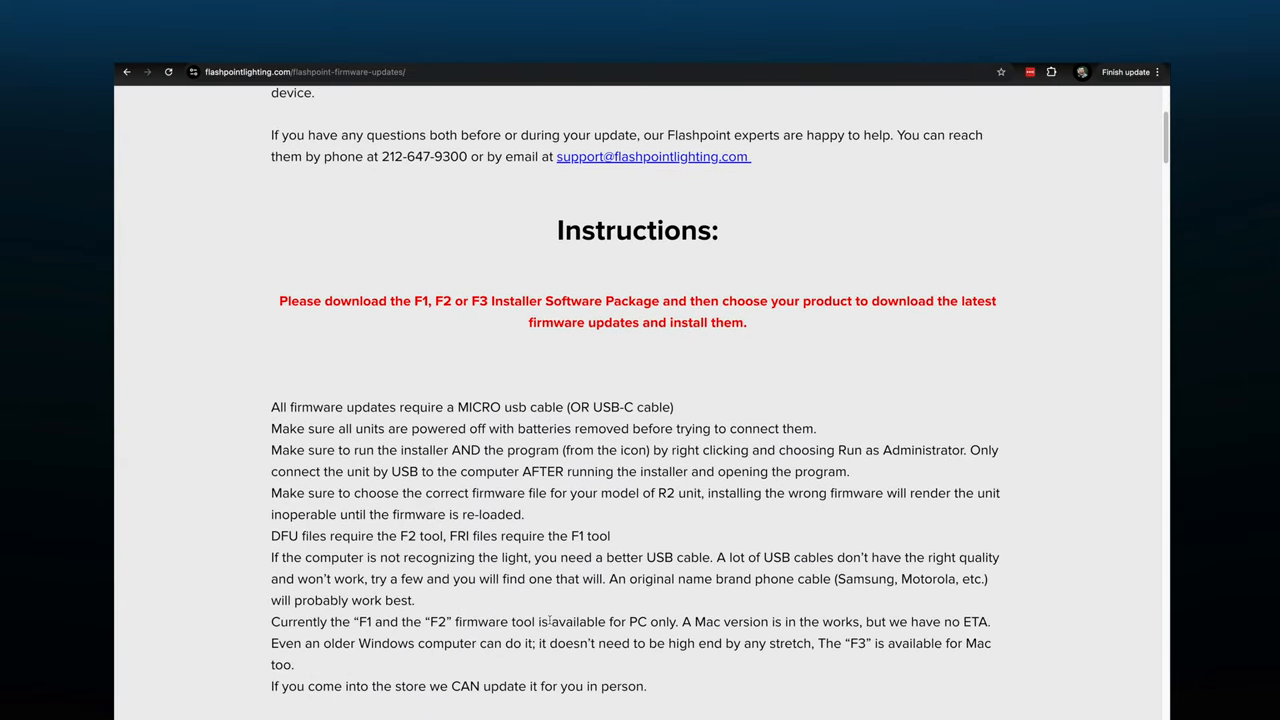
scroll("up", 3)
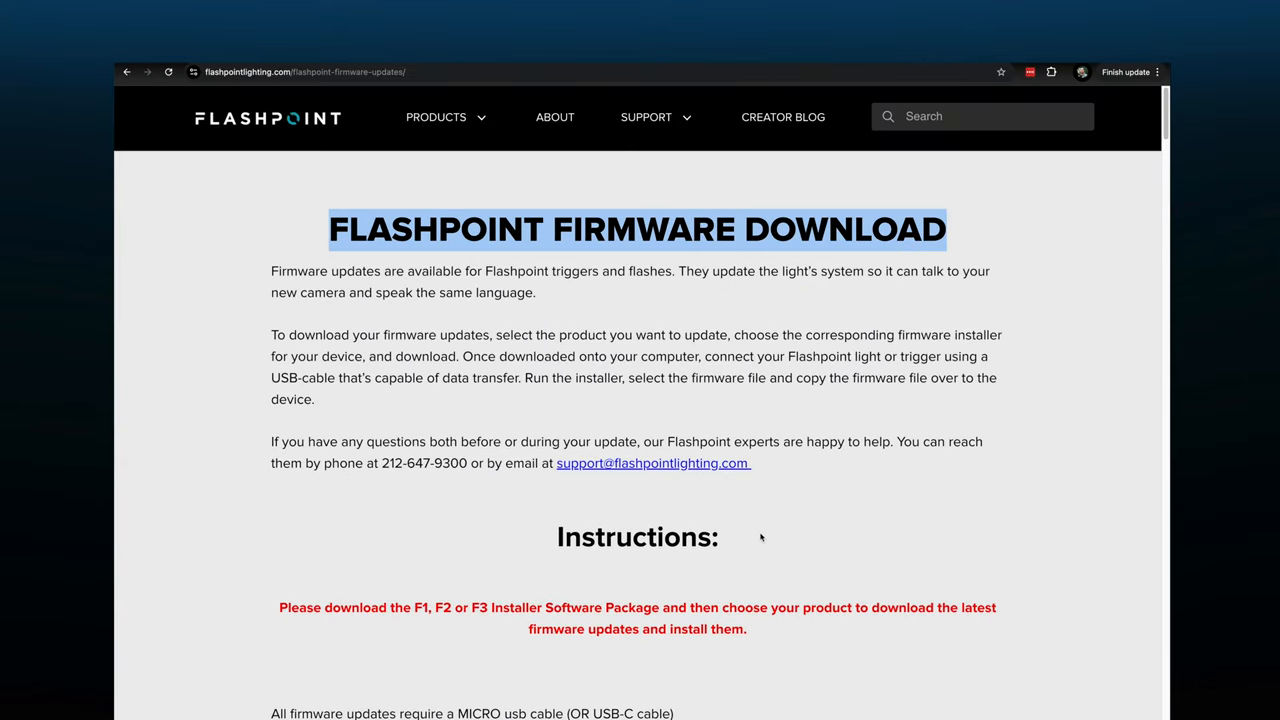
scroll("down", 3)
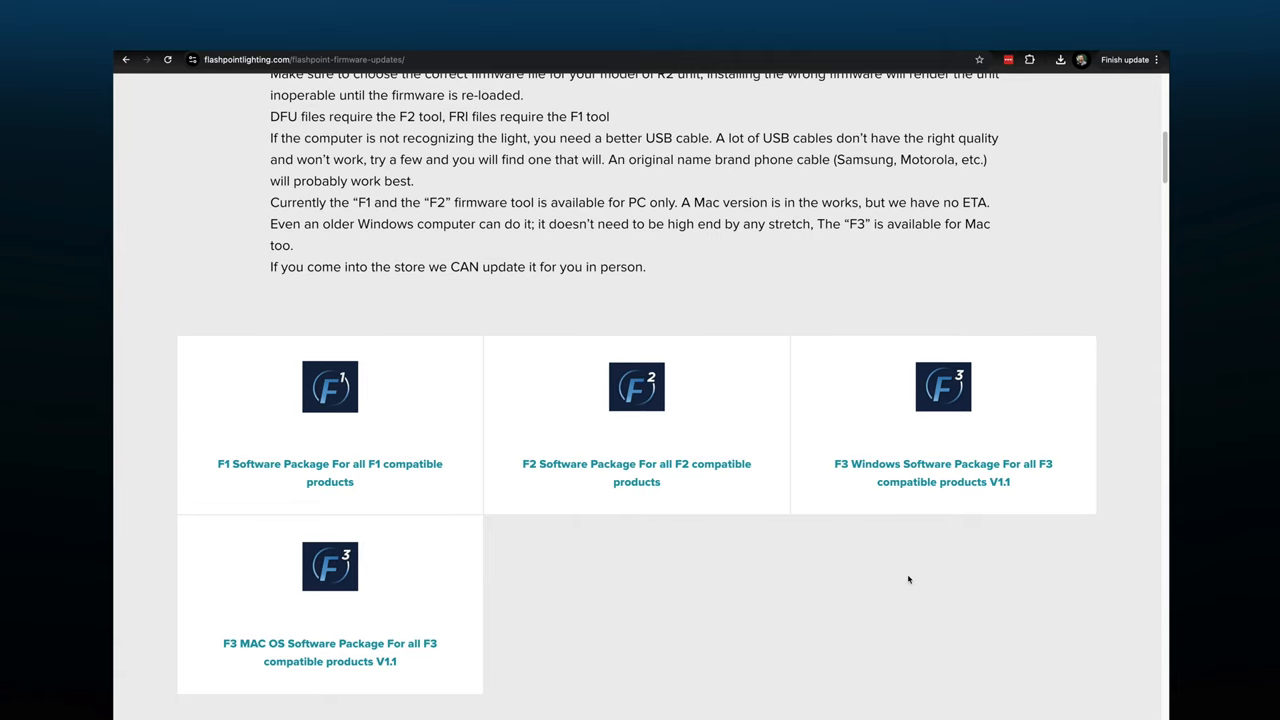
mouse_move(259, 647)
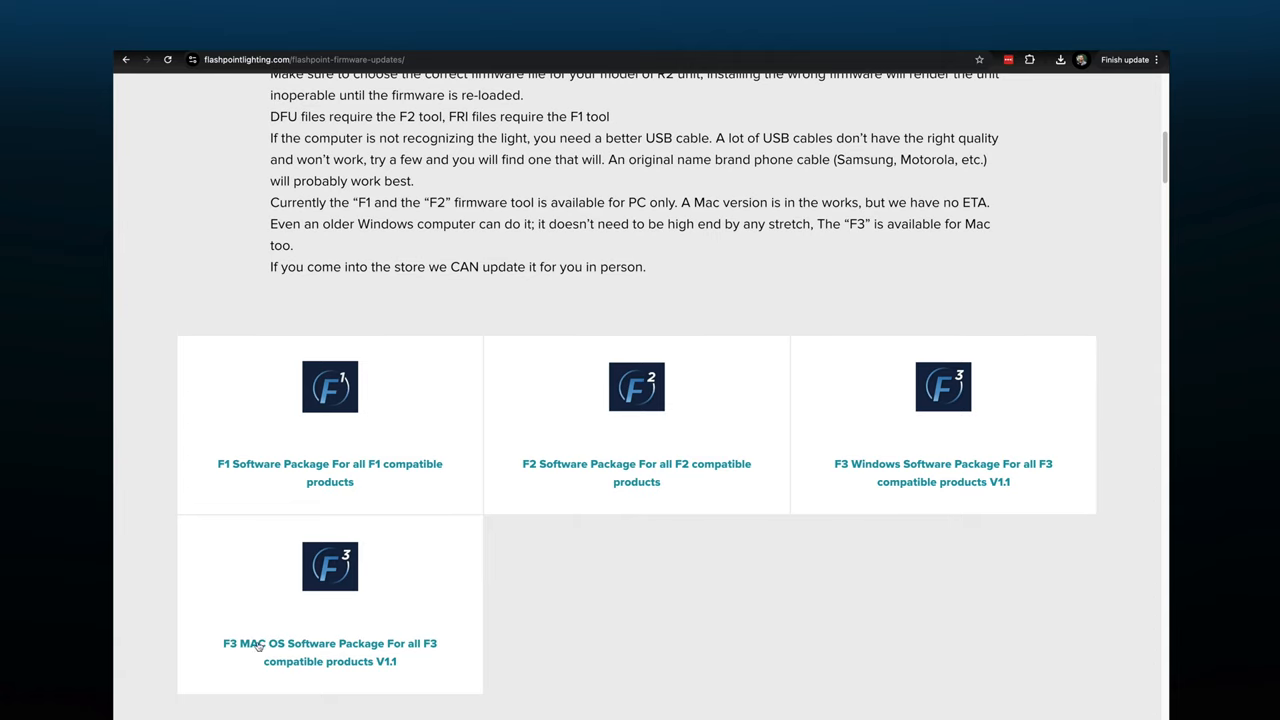
scroll("down", 3)
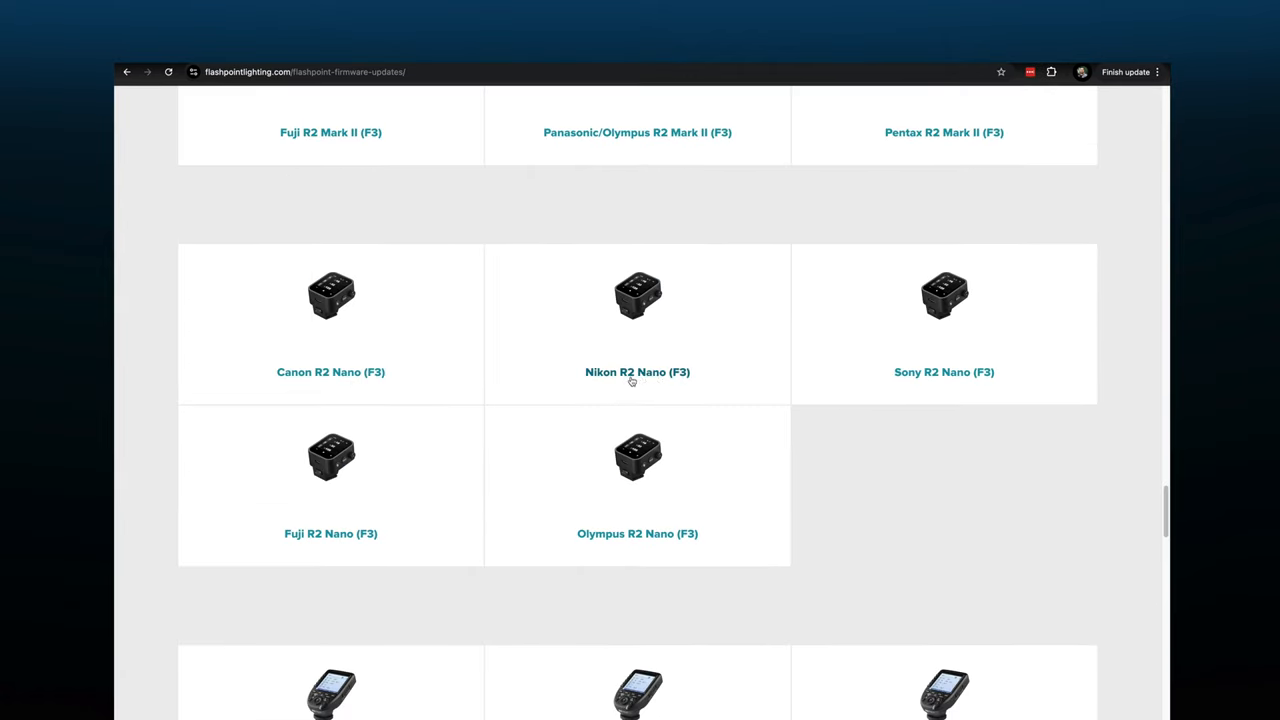
mouse_move(930, 378)
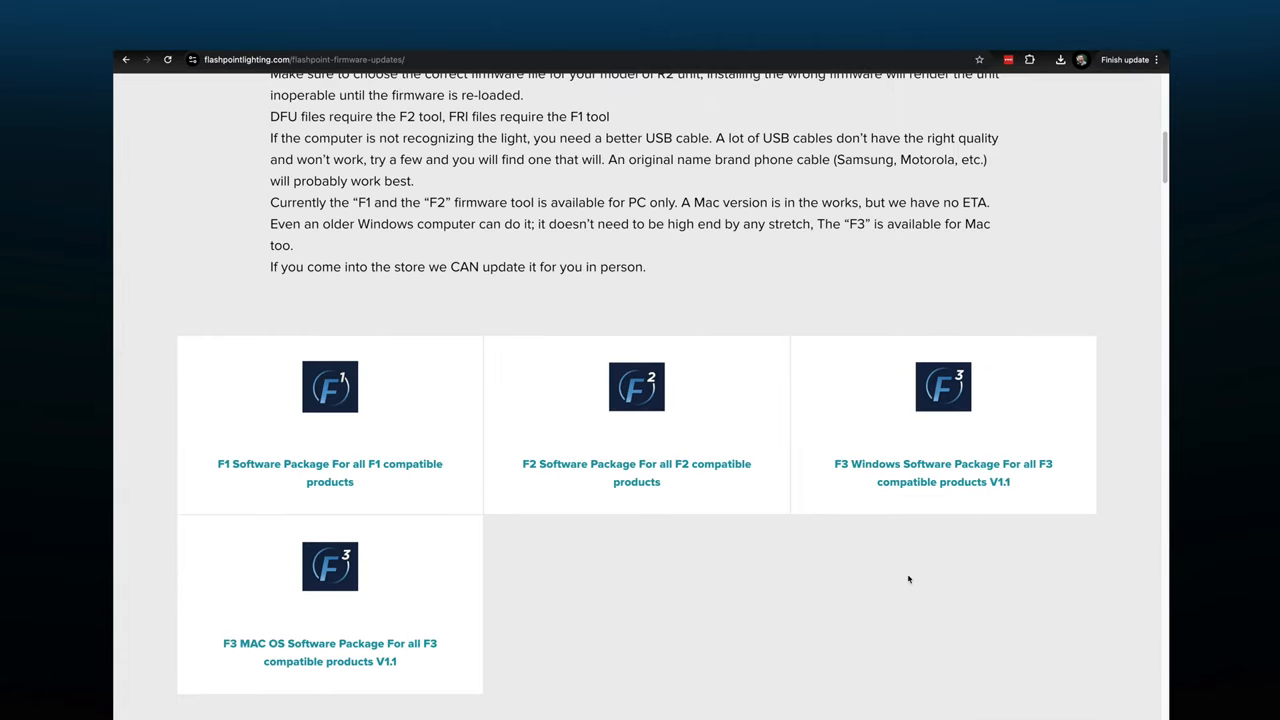
mouse_move(643, 570)
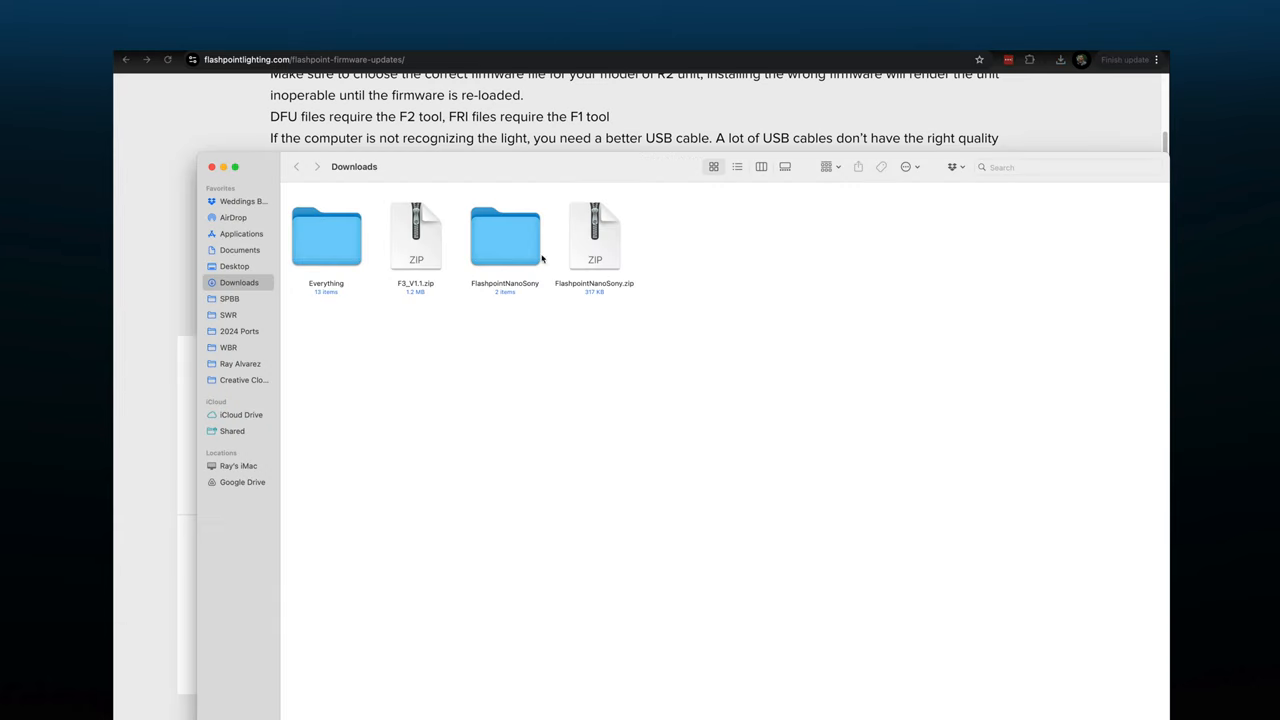
Unzip F3_V1.1.zip and open the F3_V1.1 updater despite the unverified developer warning.
left_click(416, 237)
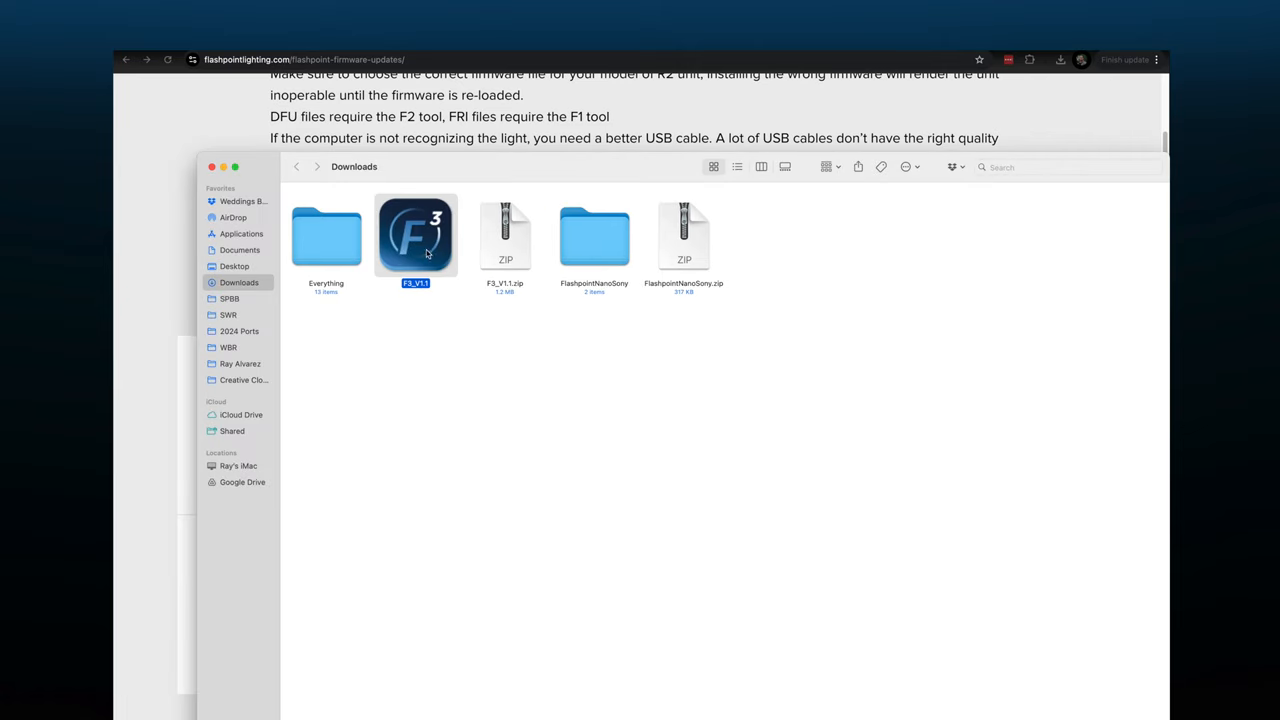
double_click(415, 235)
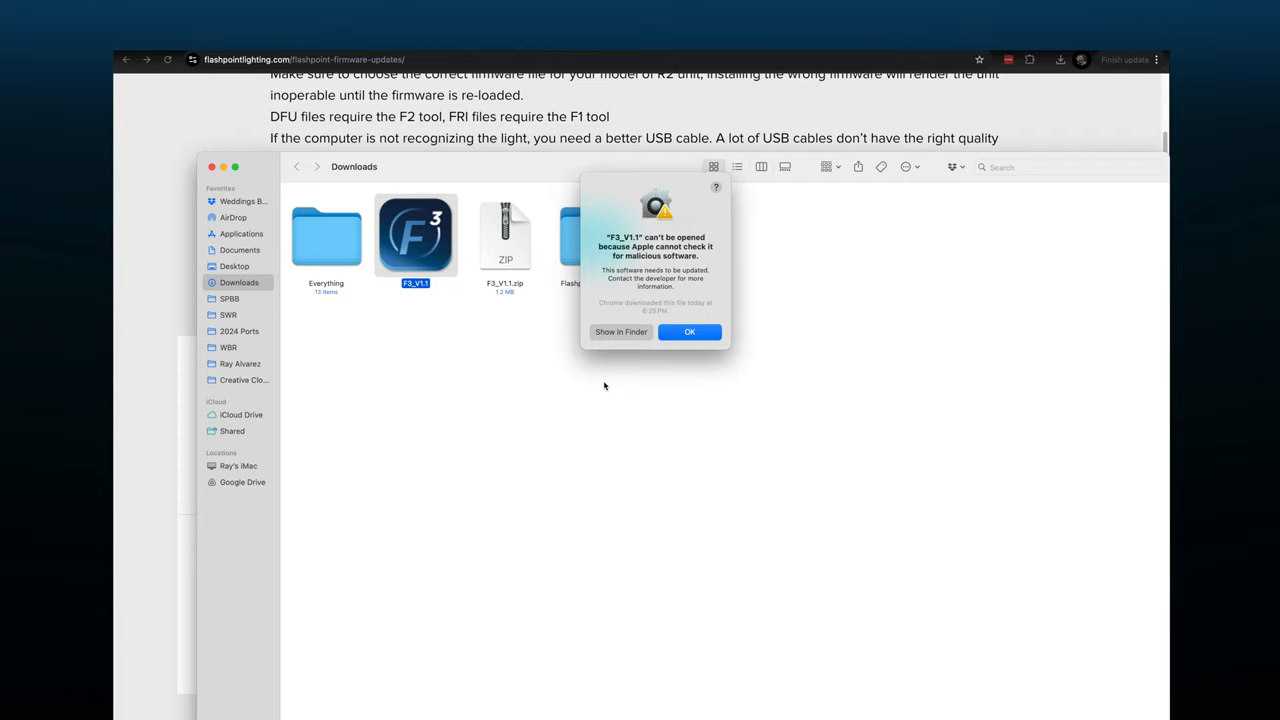
left_click(689, 331)
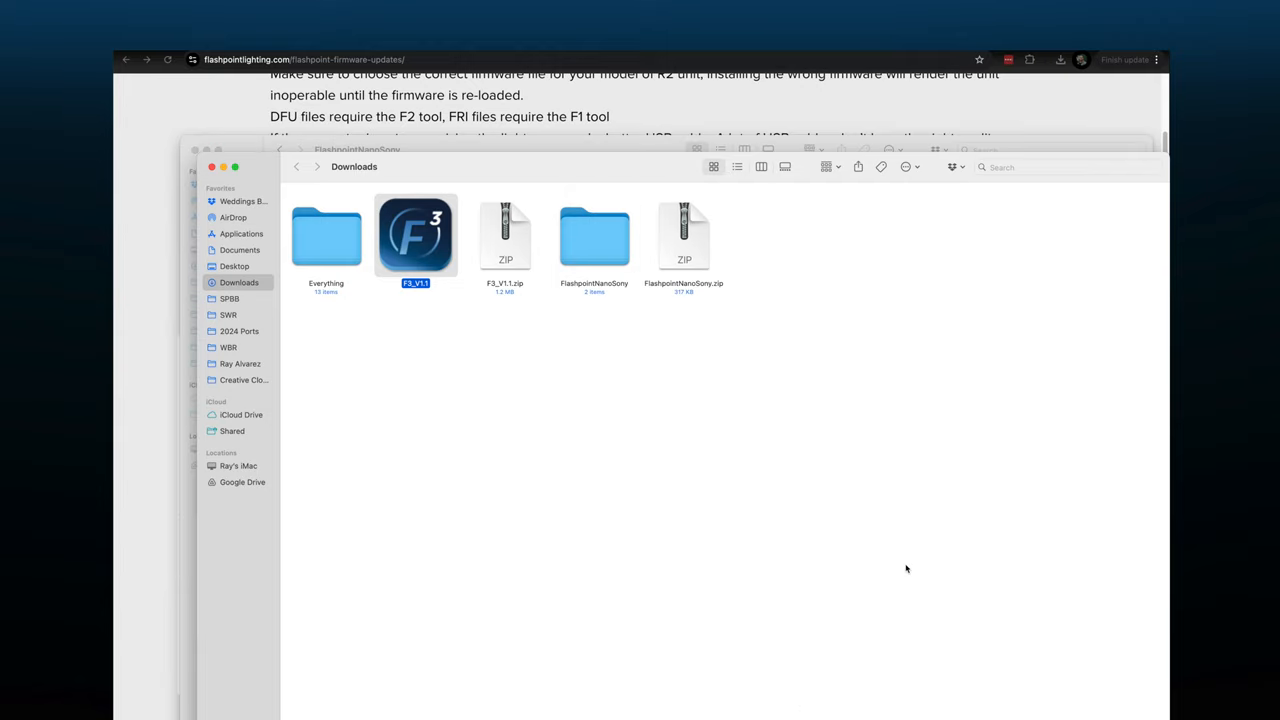
right_click(415, 235)
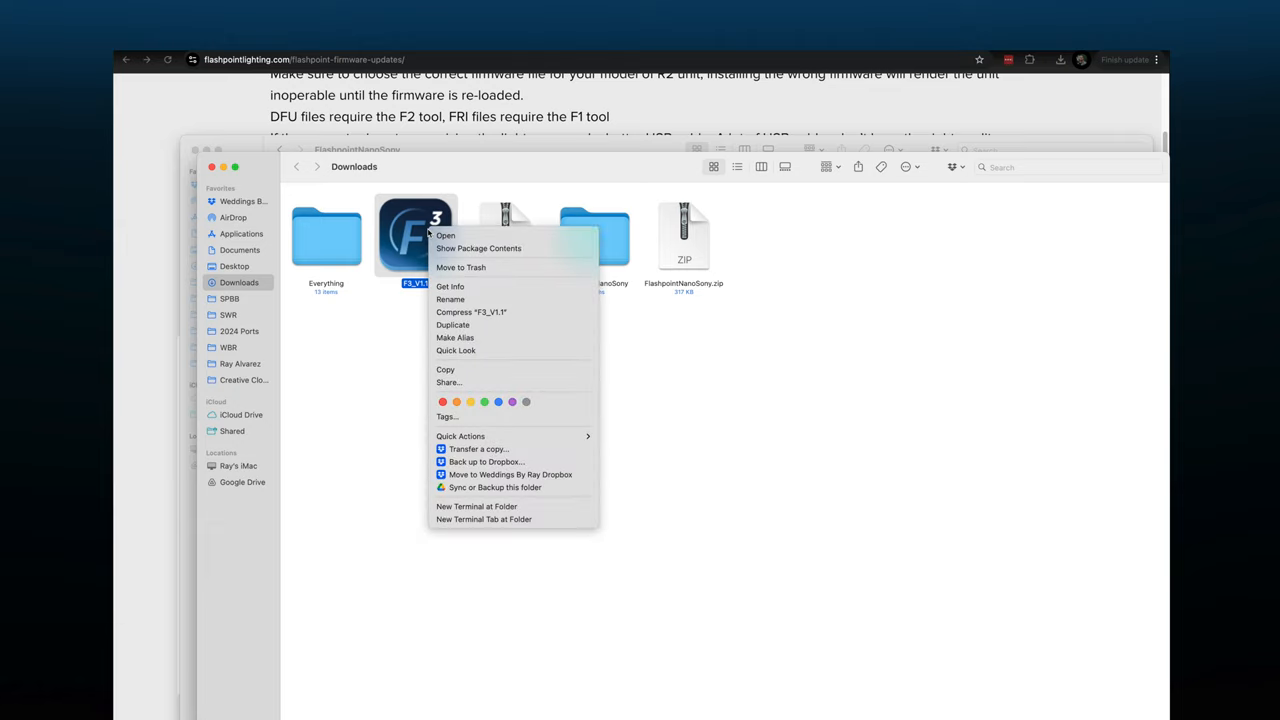
left_click(445, 235)
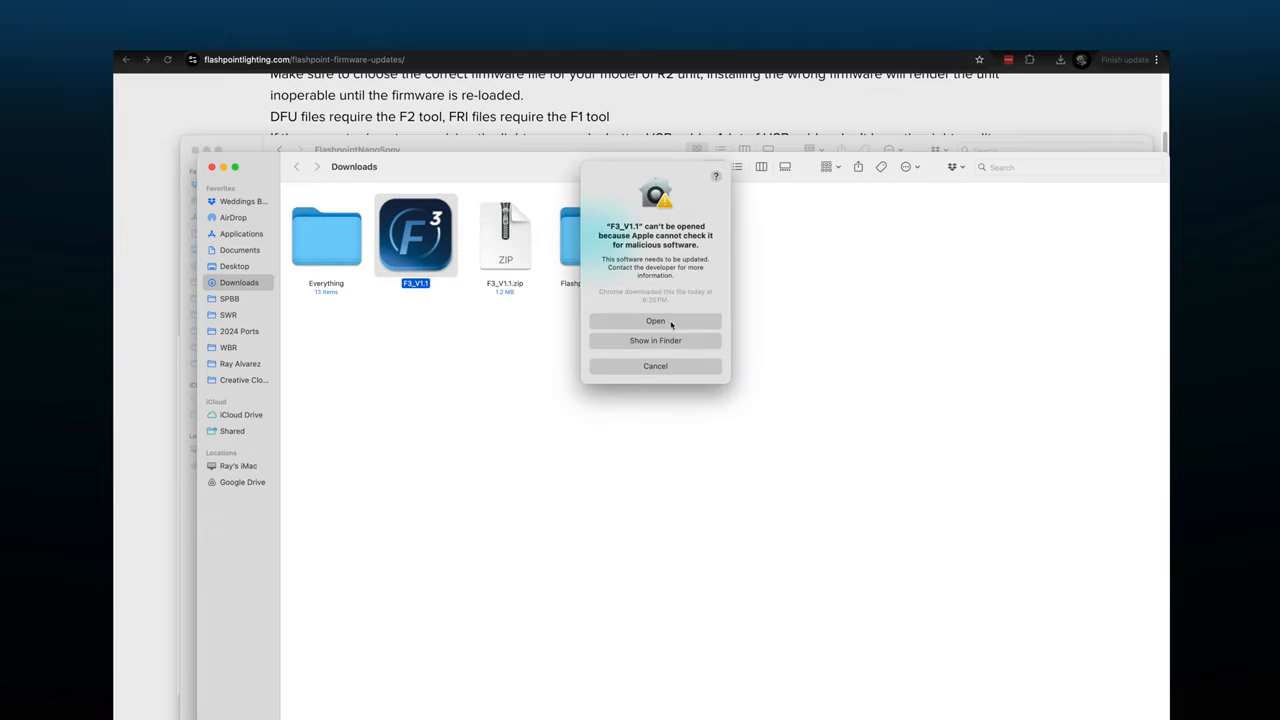
left_click(655, 320)
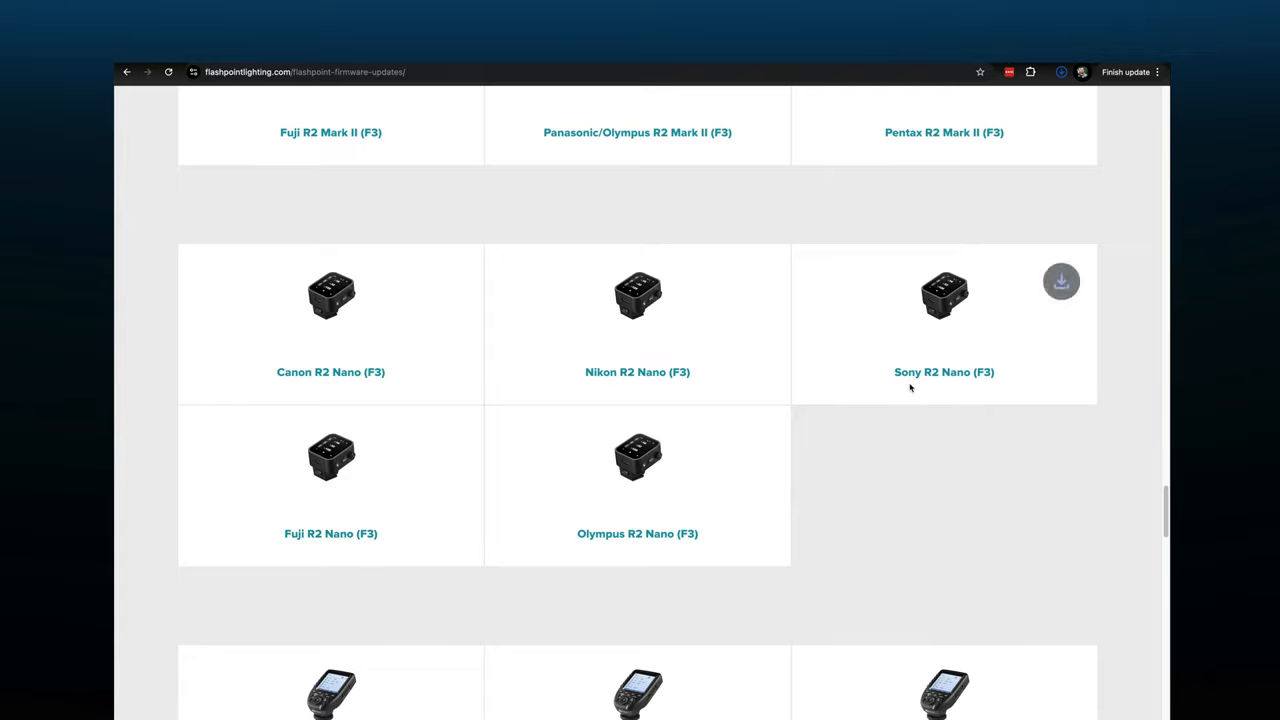
Download the Sony R2 Nano (F3) firmware, open FlashpointNanoSony, and return to the updater.
left_click(1061, 281)
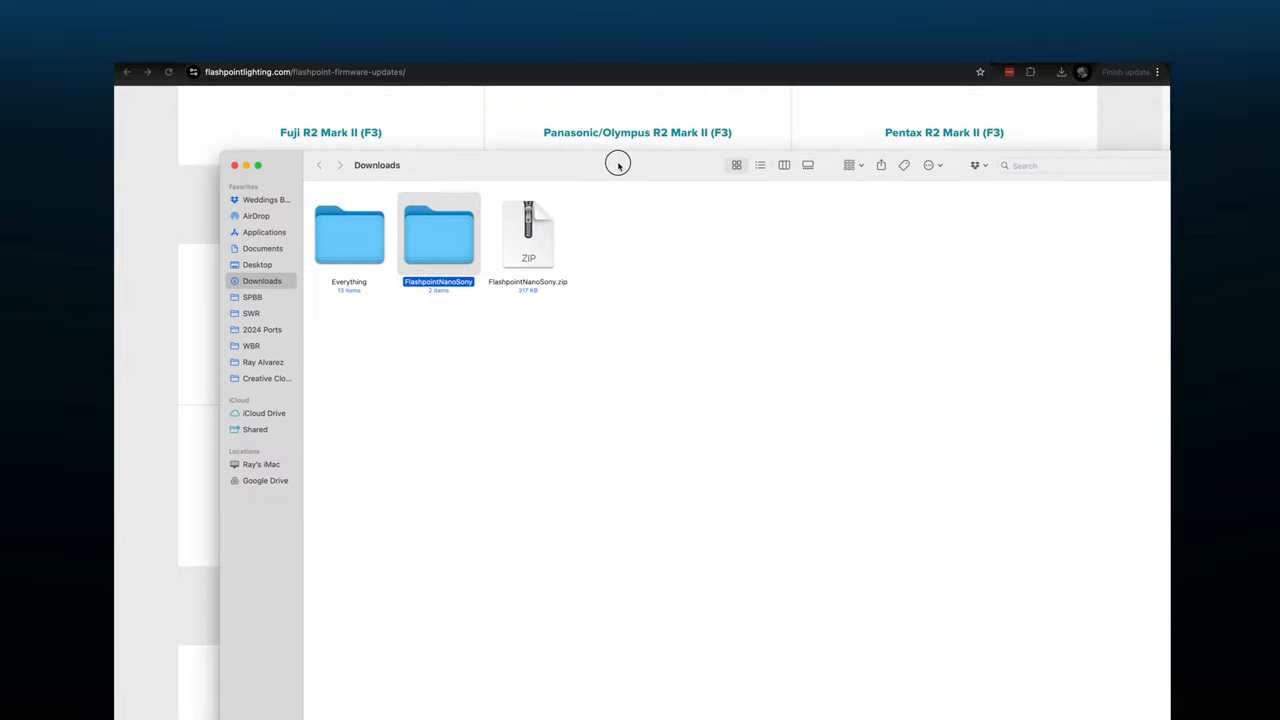
double_click(438, 234)
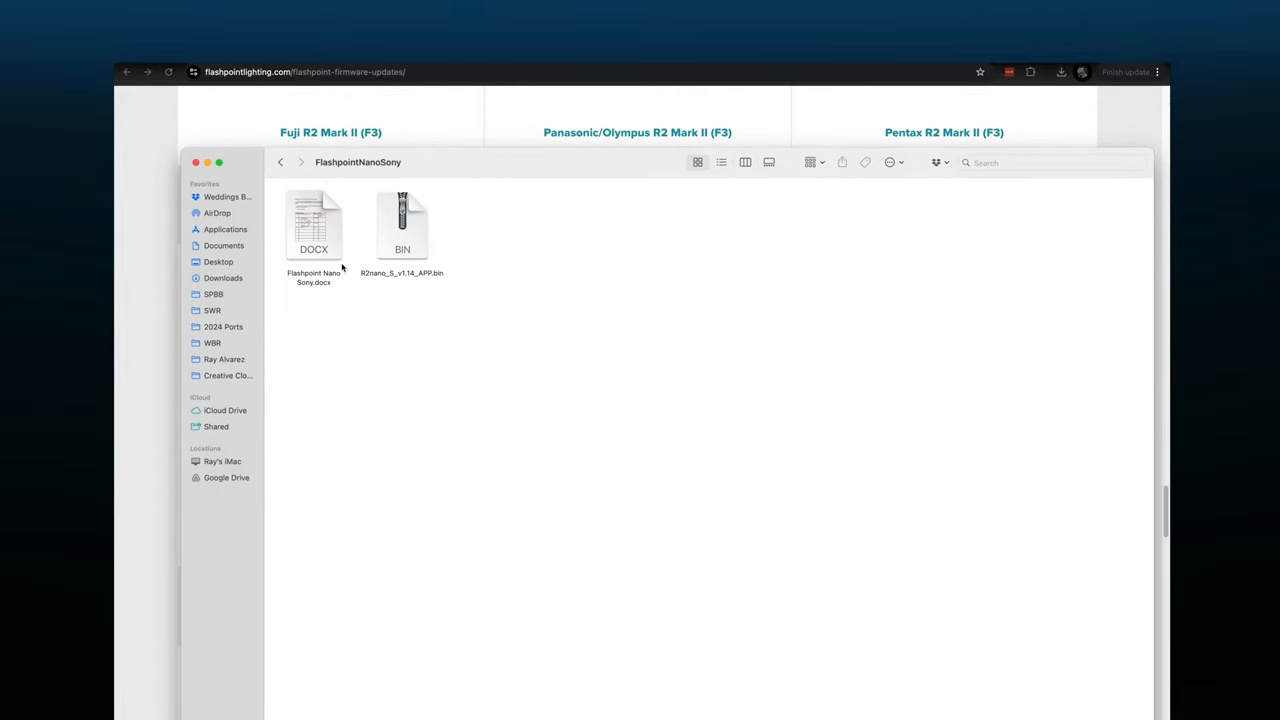
left_click(314, 225)
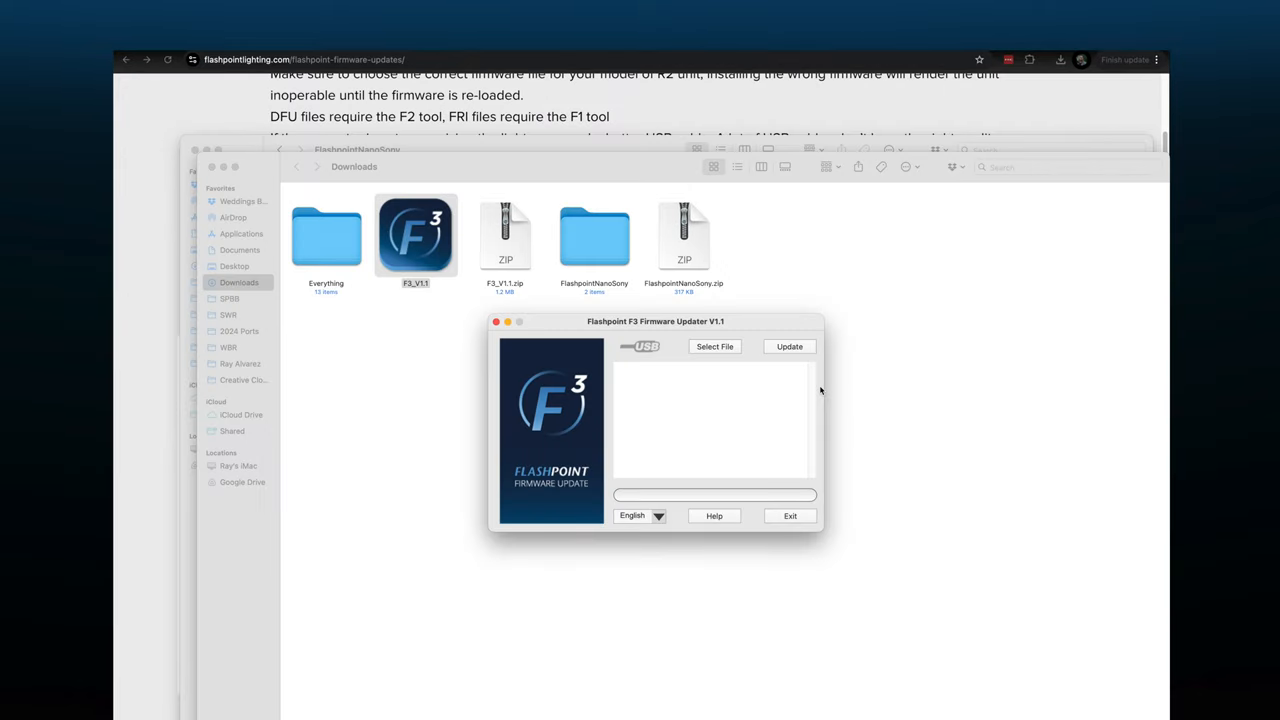
mouse_move(764, 369)
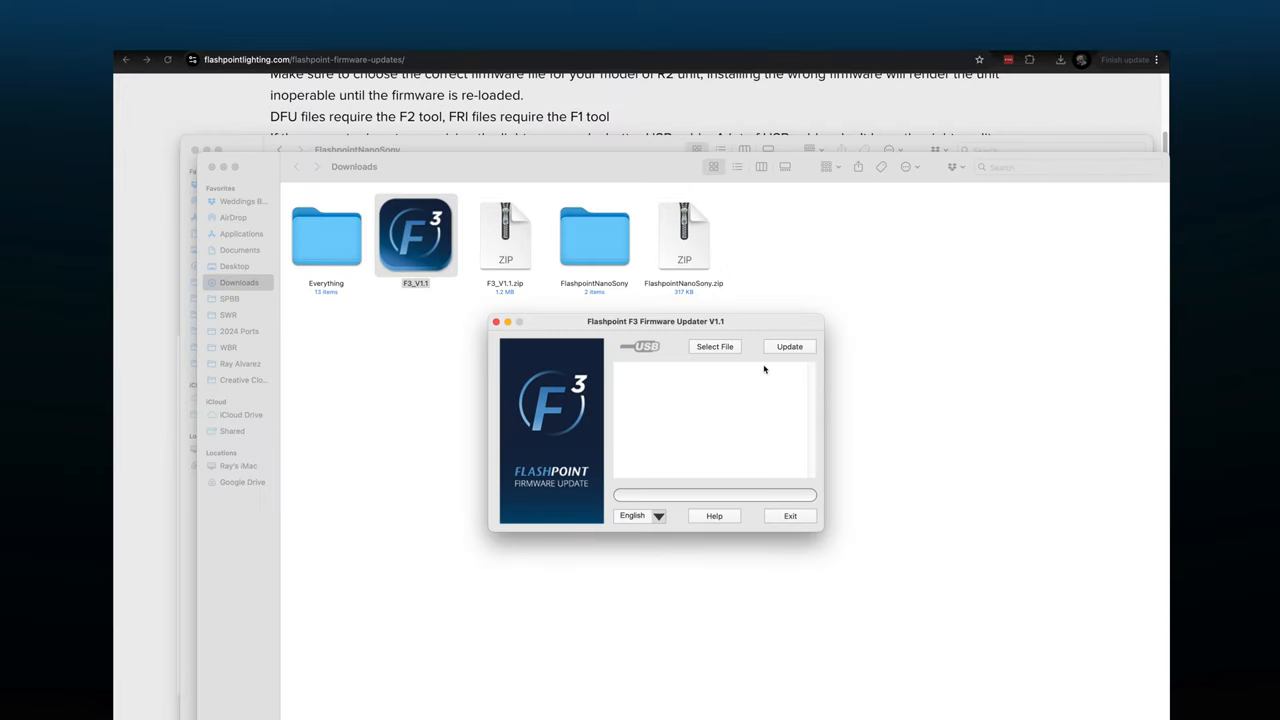
Load R2nano_S_v1.14_APP.bin from the FlashpointNanoSony folder into the updater.
left_click(714, 346)
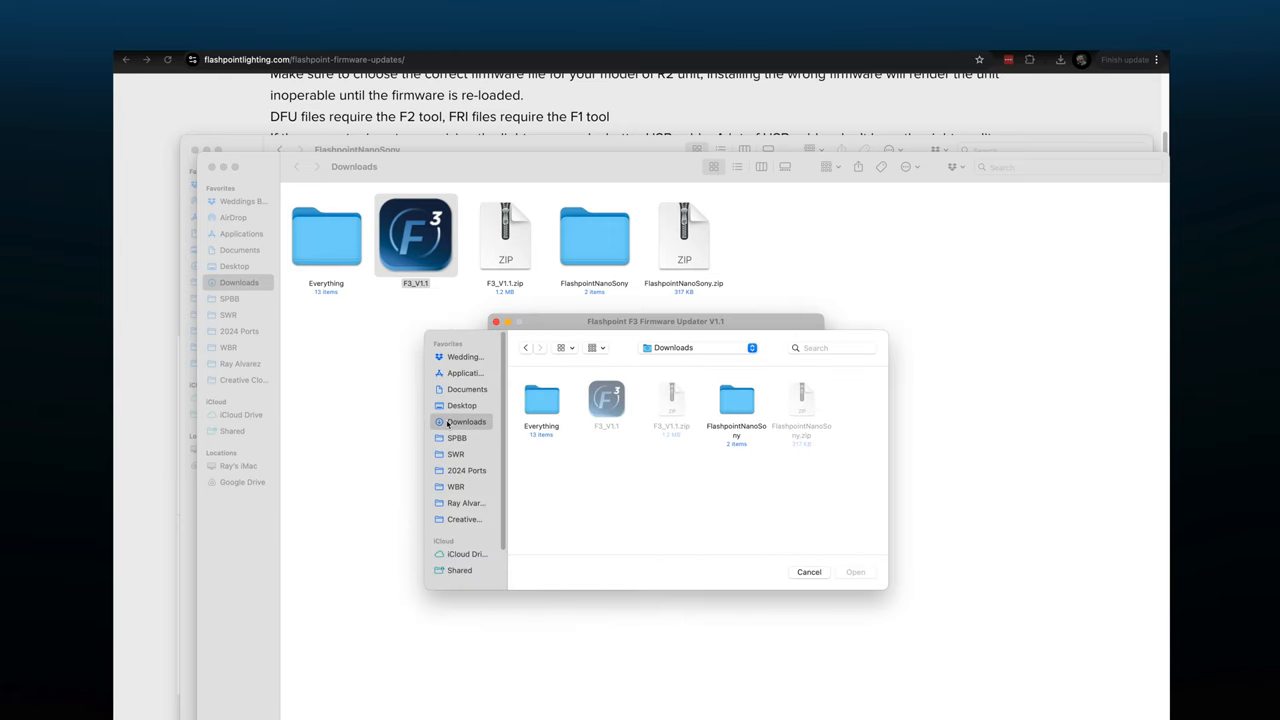
mouse_move(578, 442)
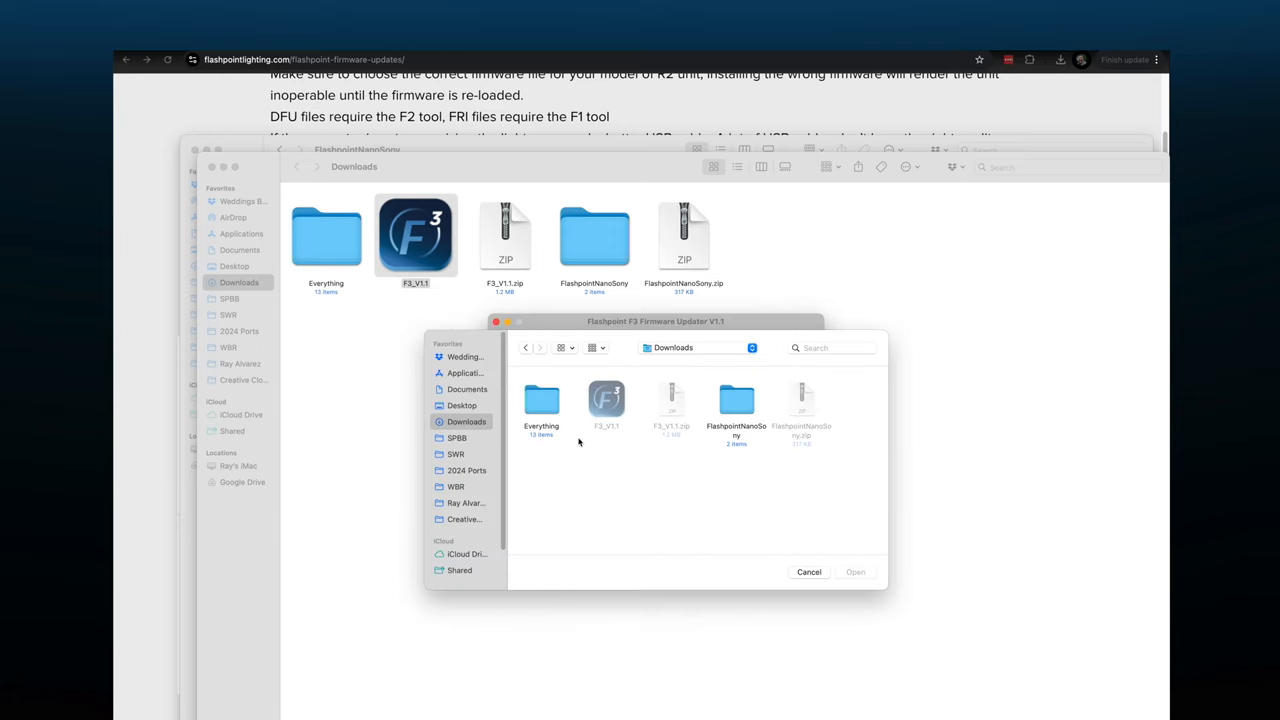
left_click(736, 405)
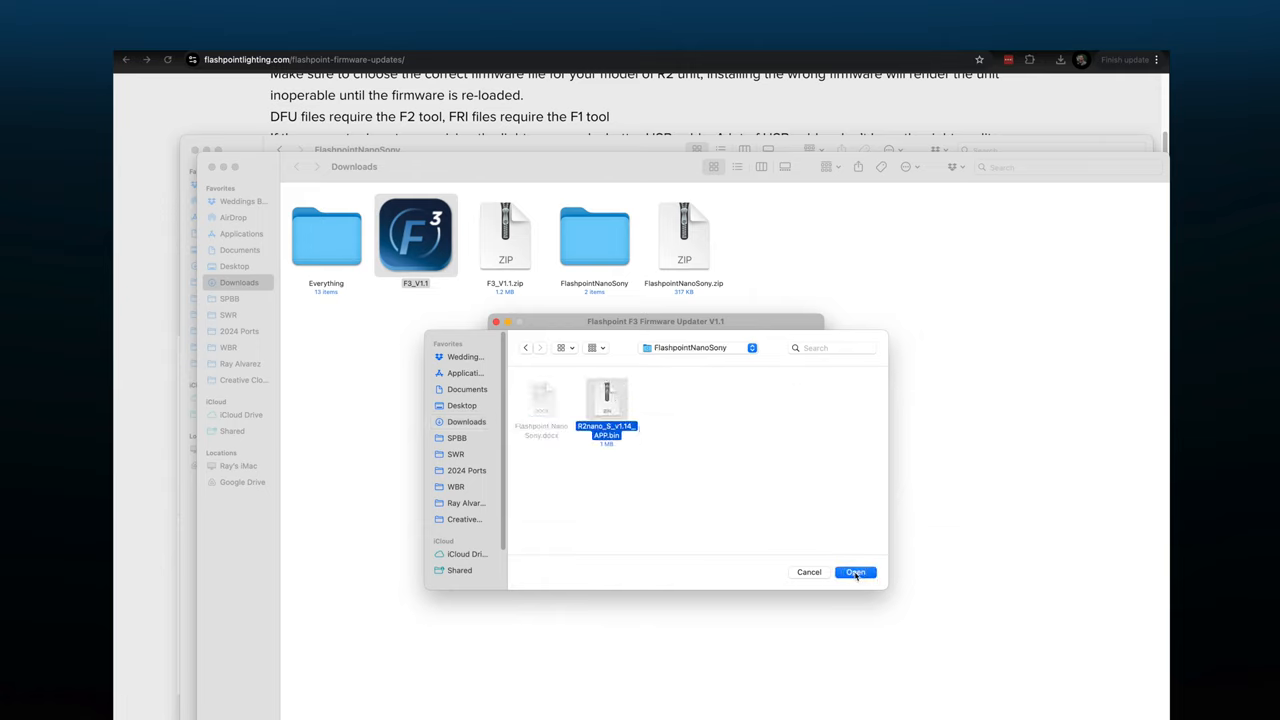
left_click(854, 572)
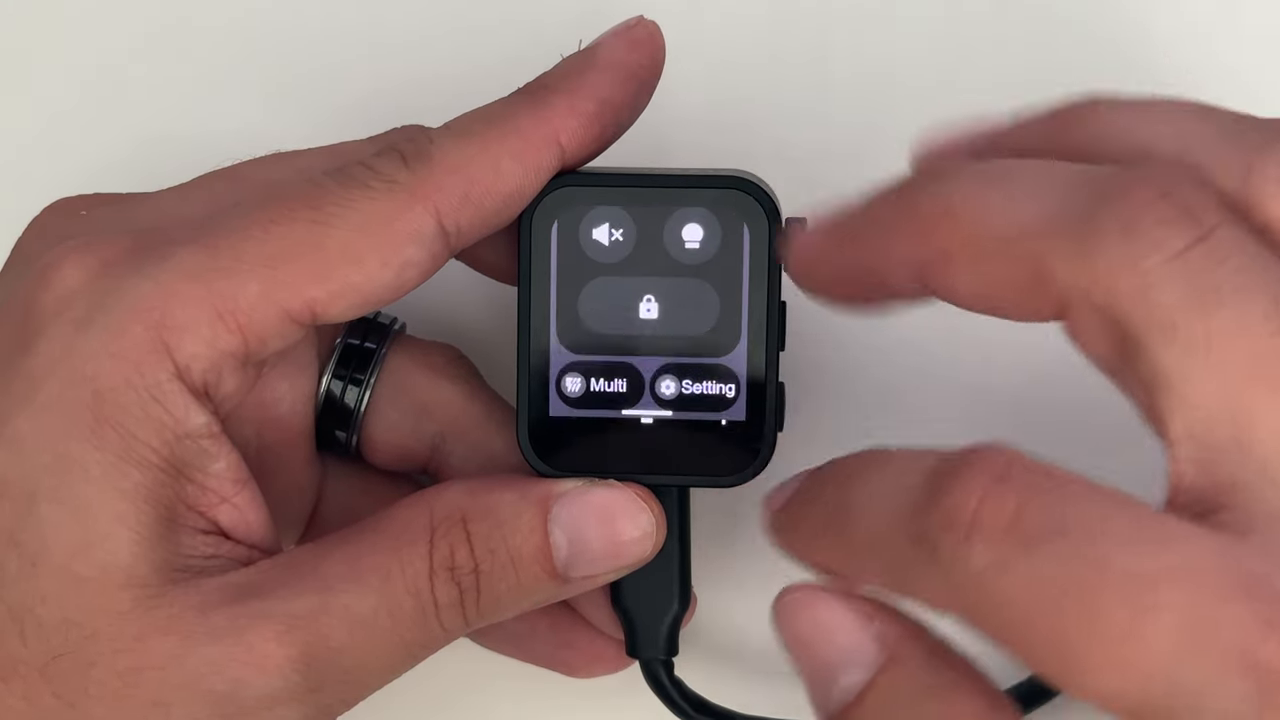
Check Device Info shows R2 nano S on firmware v1.06, then start update mode.
left_click(697, 387)
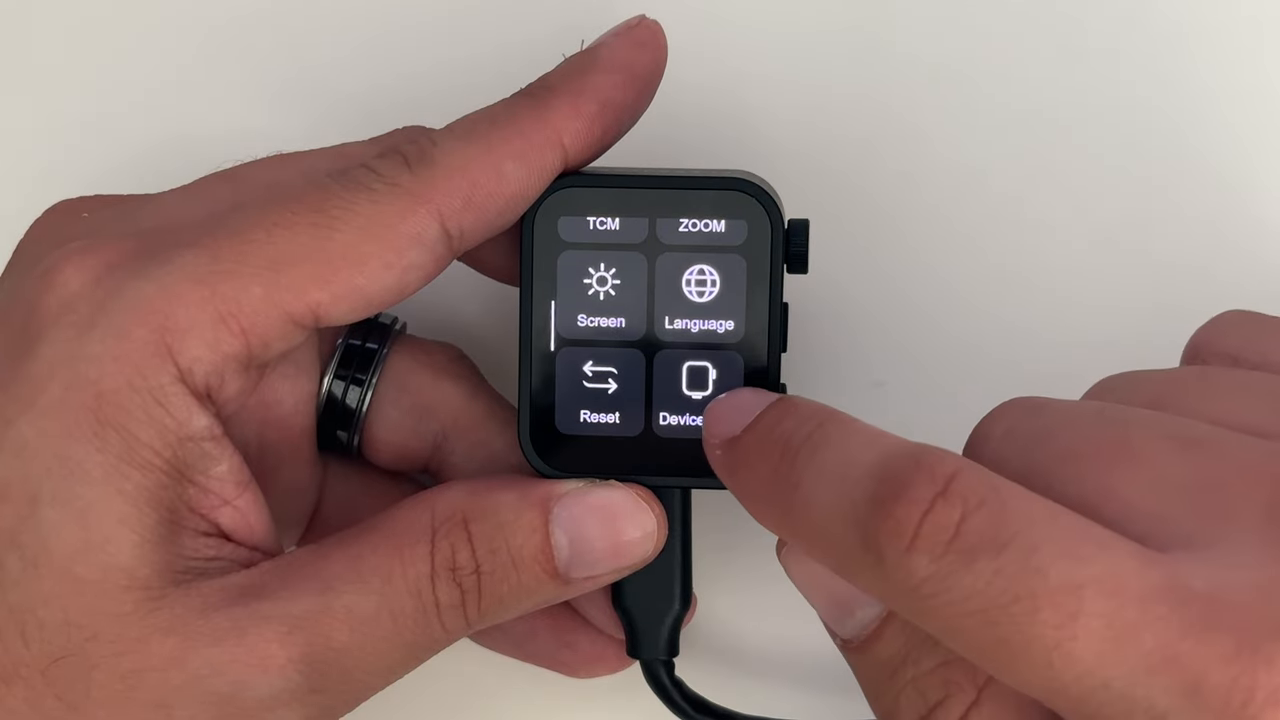
left_click(700, 390)
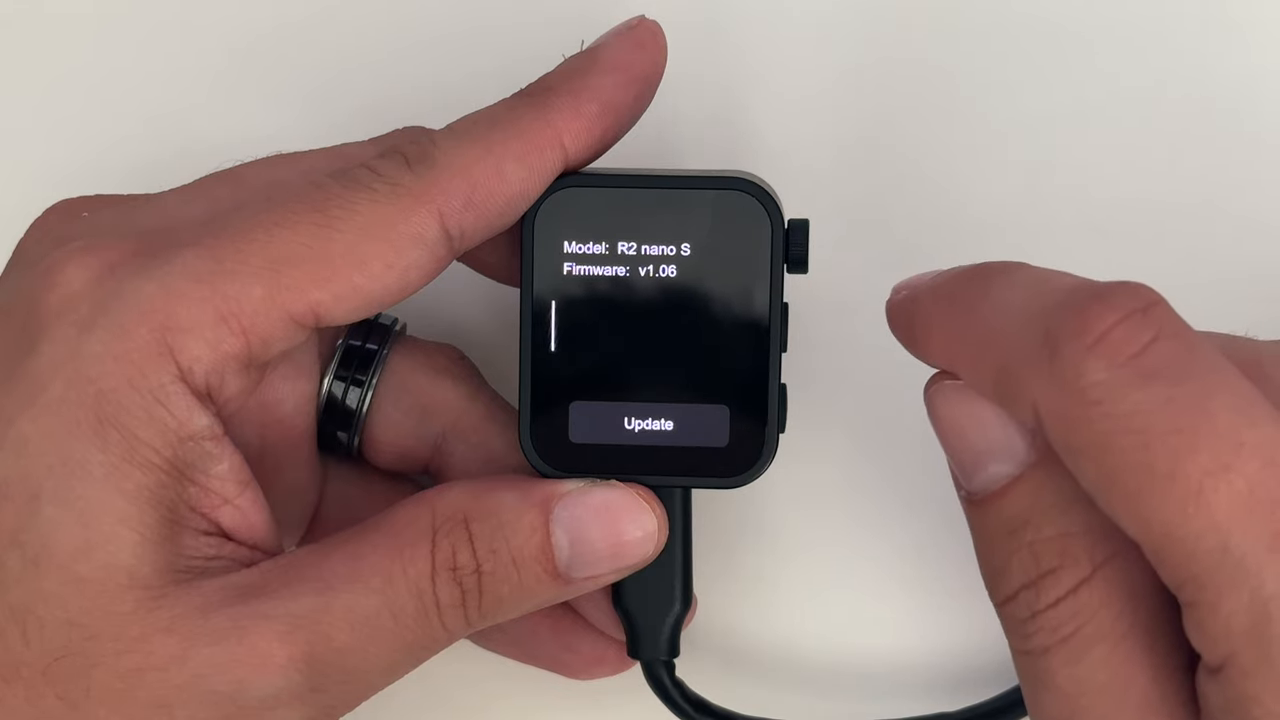
left_click(647, 423)
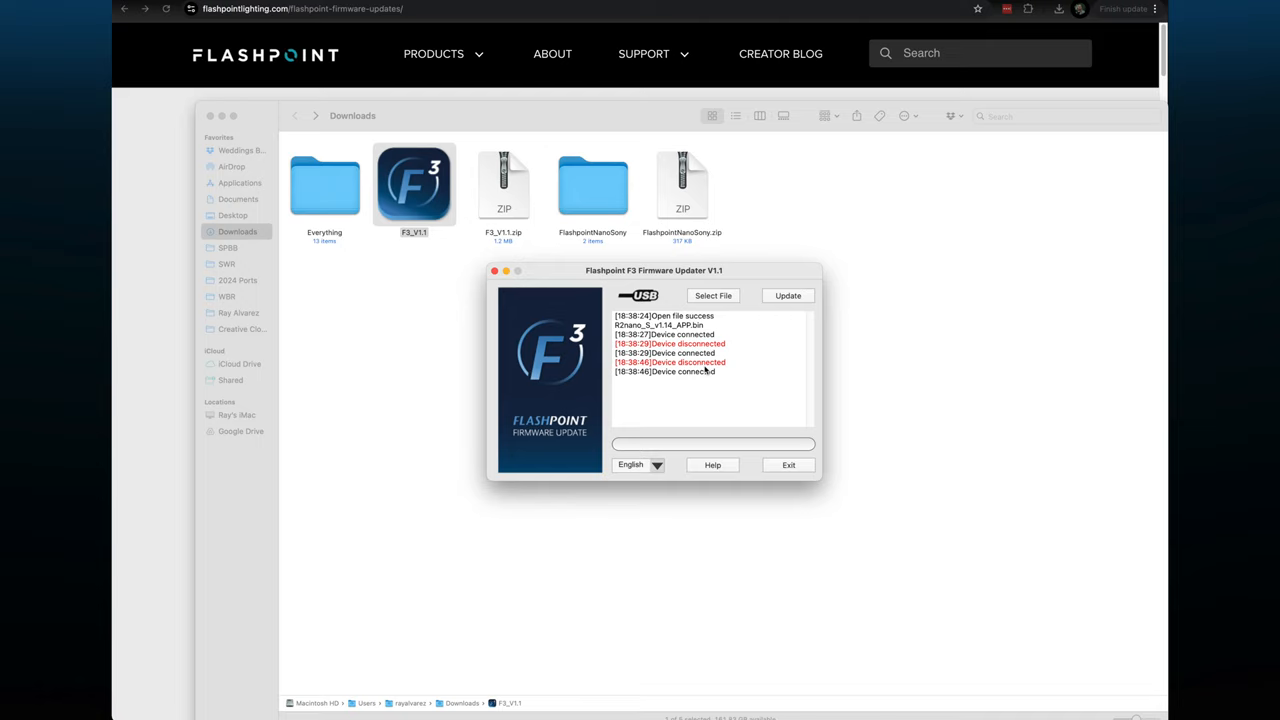
mouse_move(707, 373)
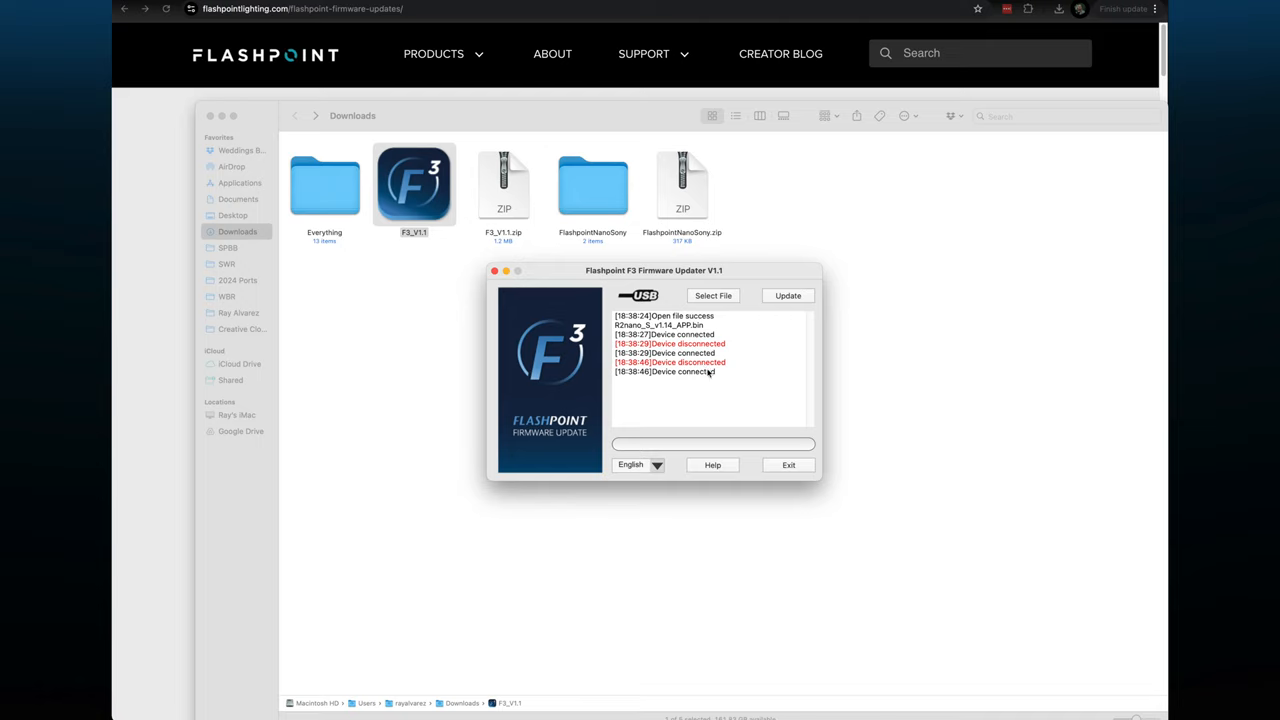
mouse_move(773, 318)
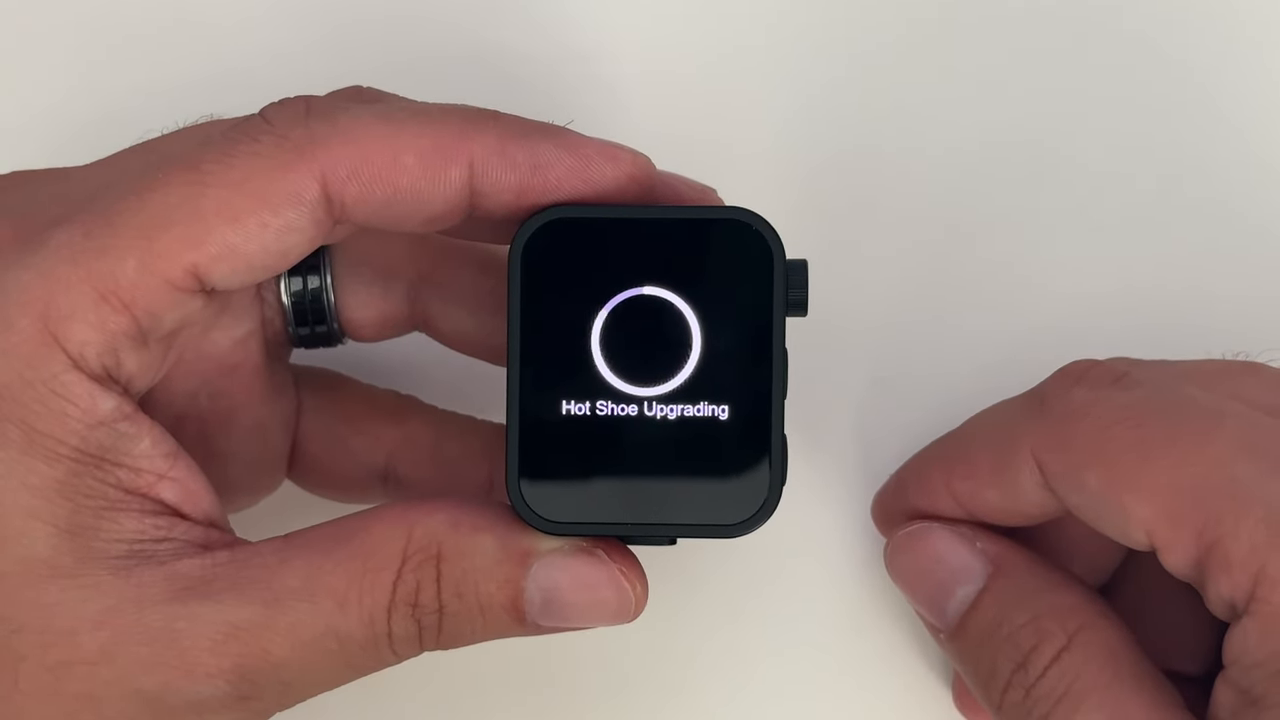
Tap the screen after Hot Shoe Upgrading completes to return to the main menu.
left_click(645, 405)
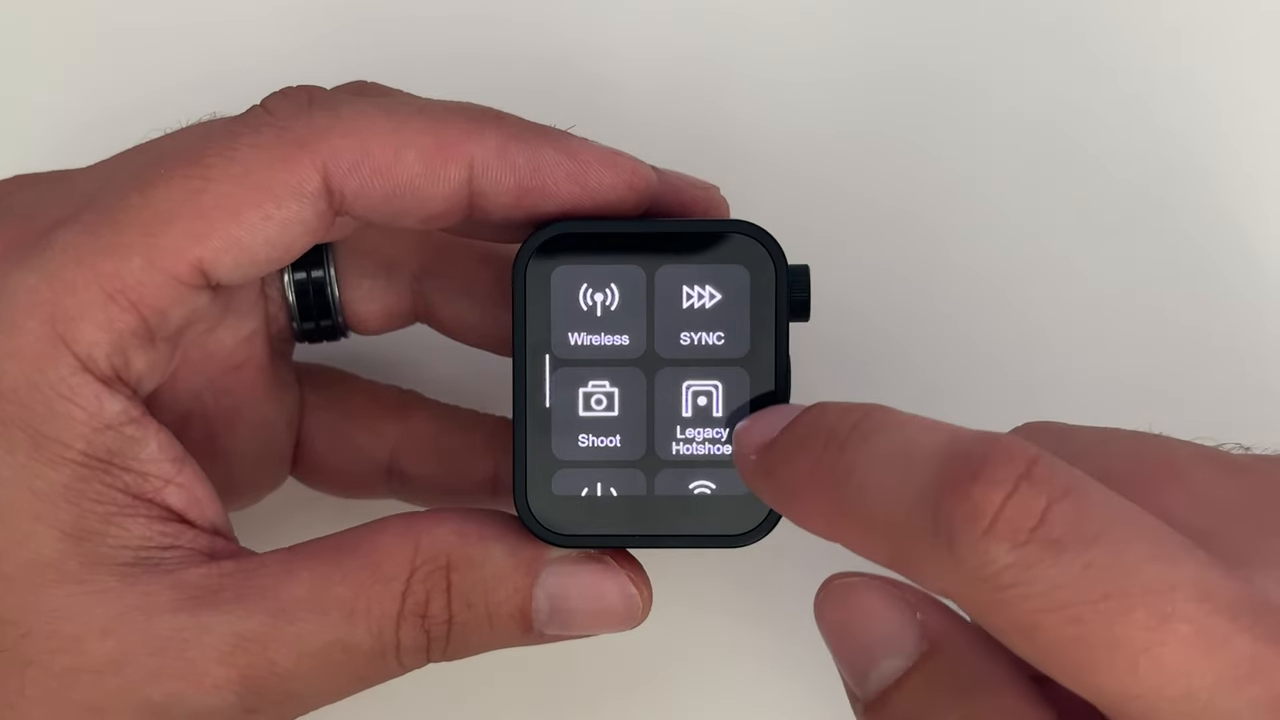
Open Setting > Device Info and confirm the R2 nano S firmware reads v1.14.
scroll("down", 3)
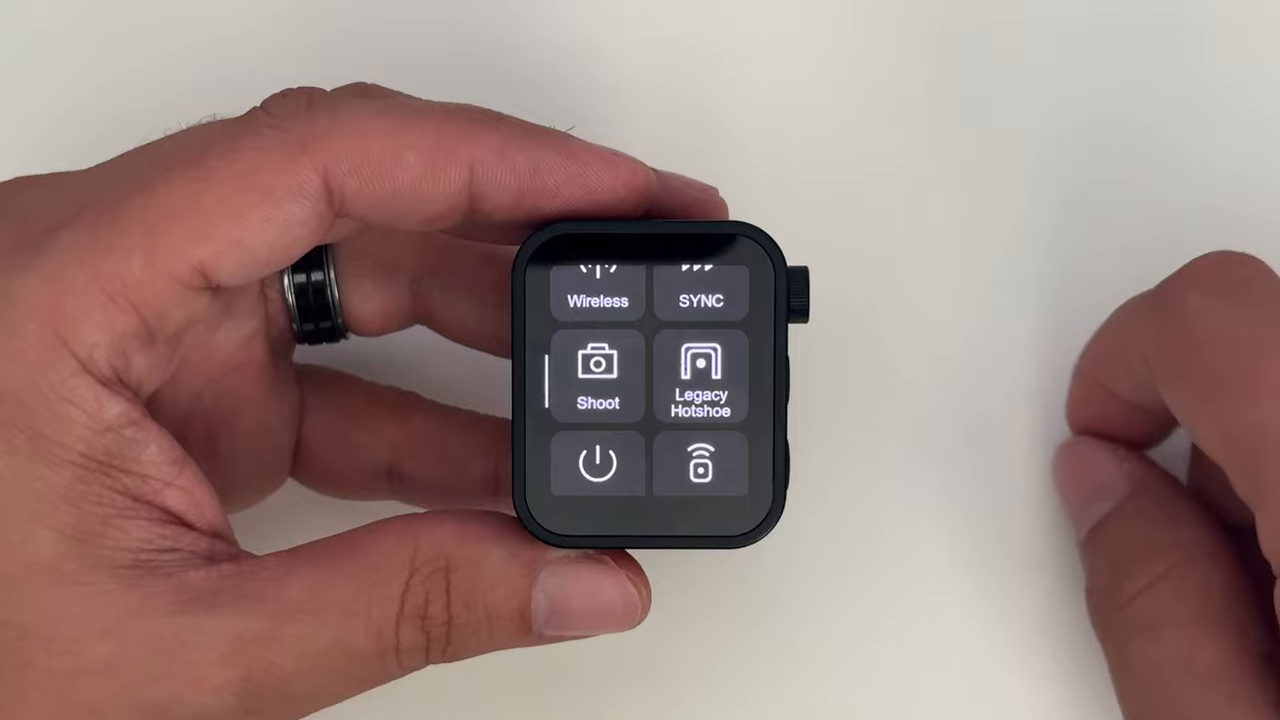
left_click(700, 375)
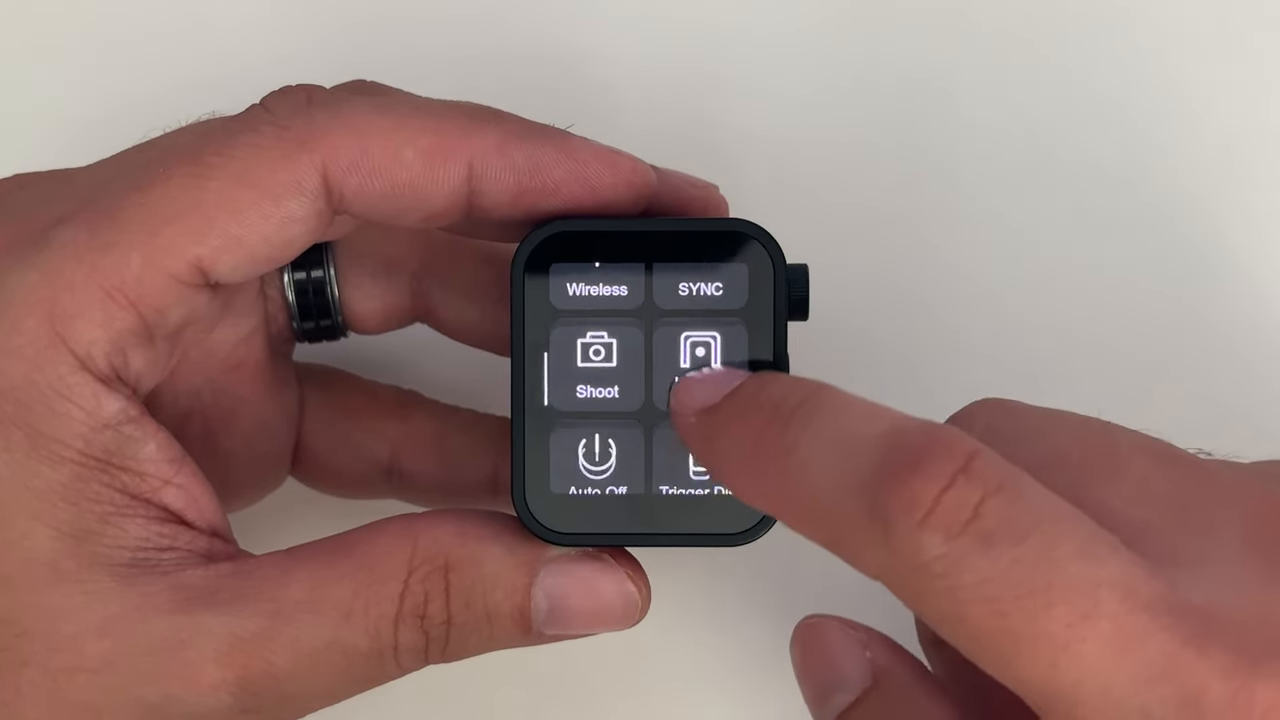
scroll("down", 3)
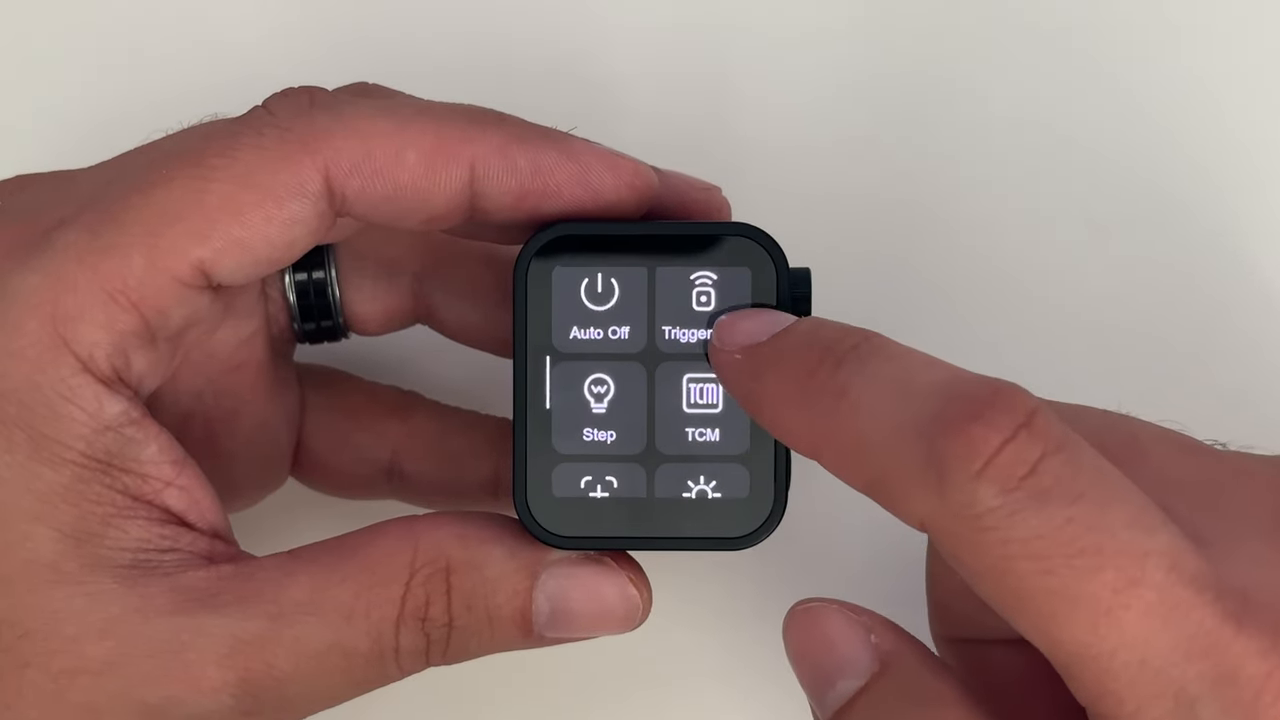
scroll("down", 3)
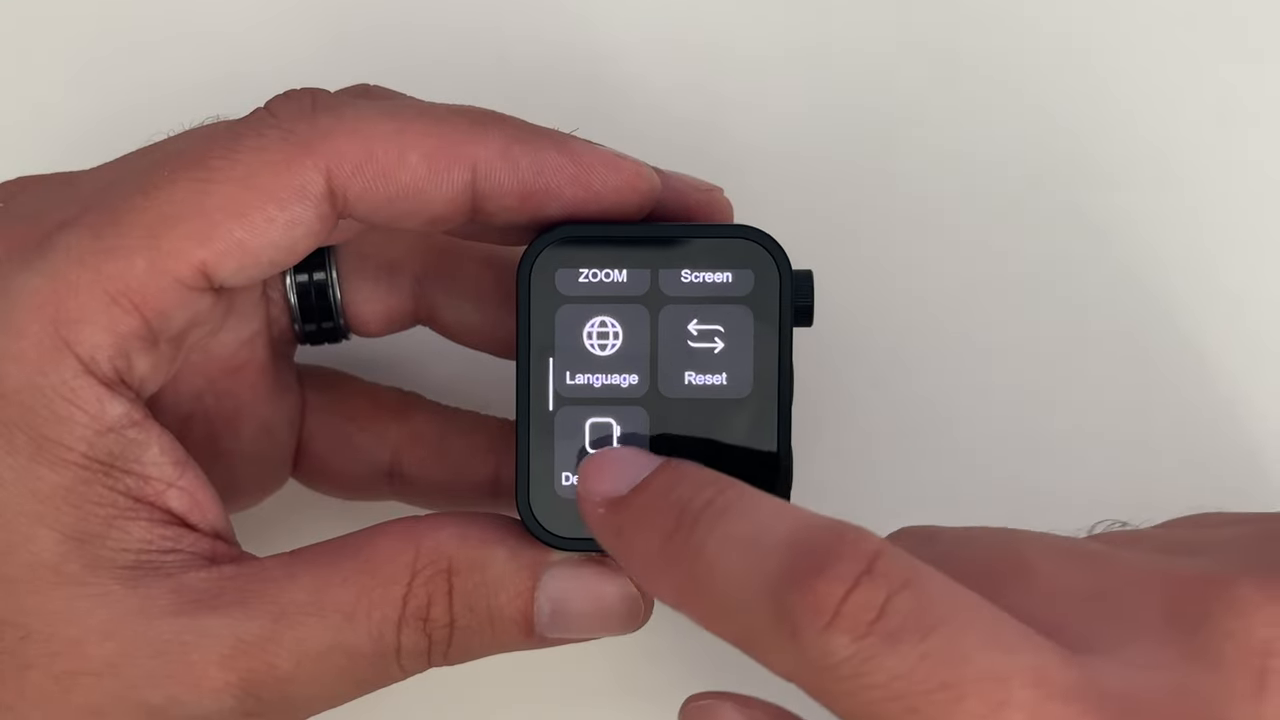
left_click(595, 450)
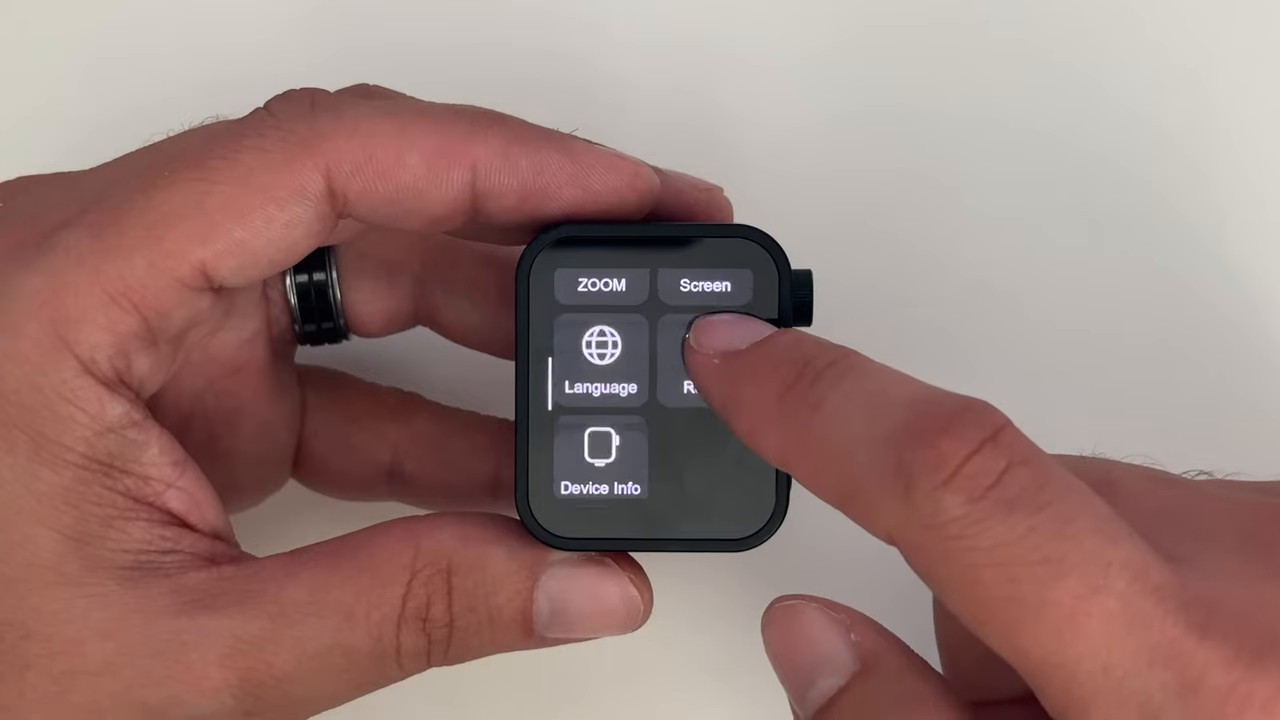
left_click(600, 460)
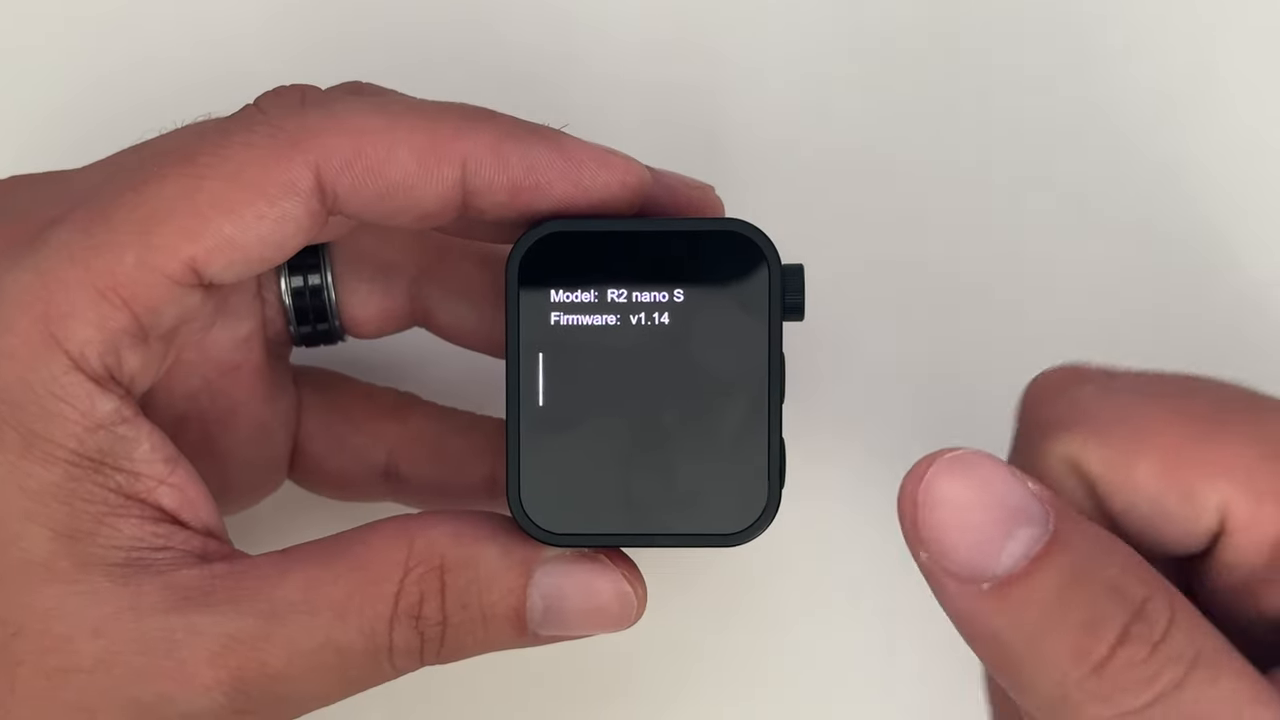